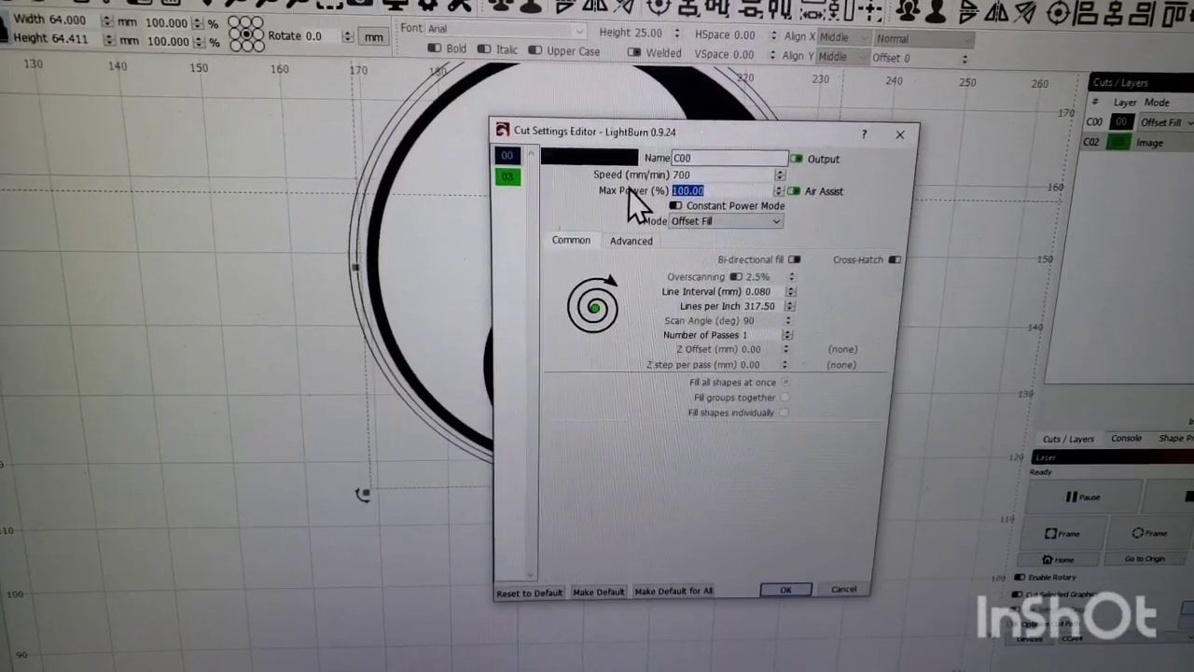
- Set the C00 offset-fill layer to 40% max power at 700 mm/min and confirm
text(40)
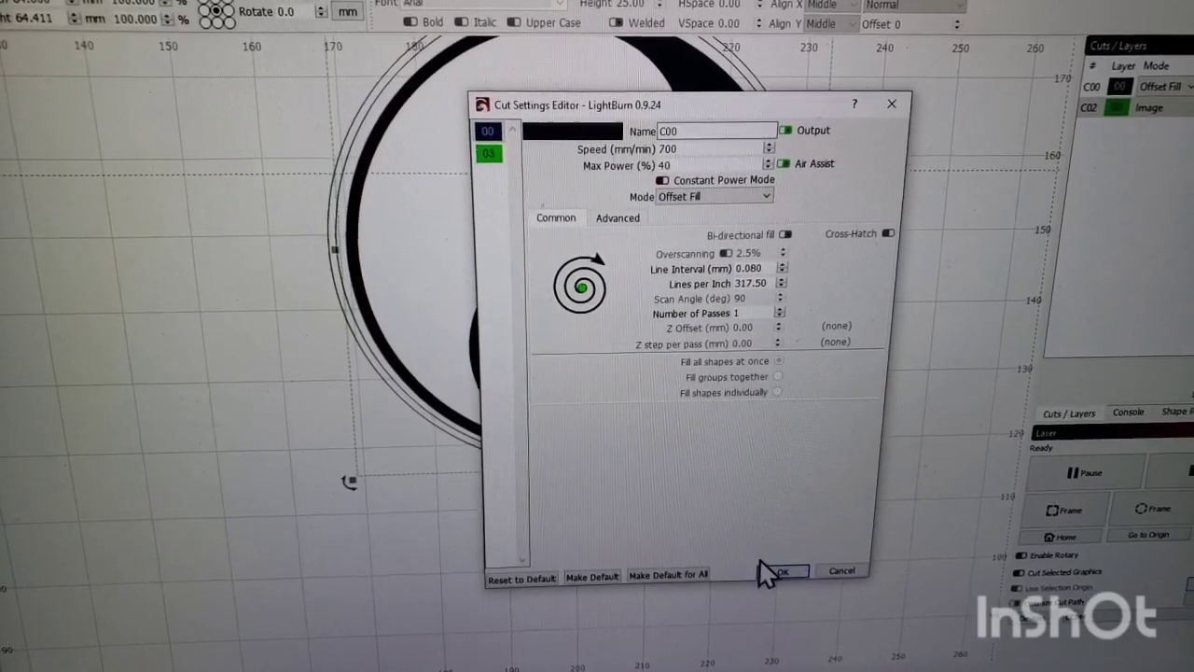
click(782, 571)
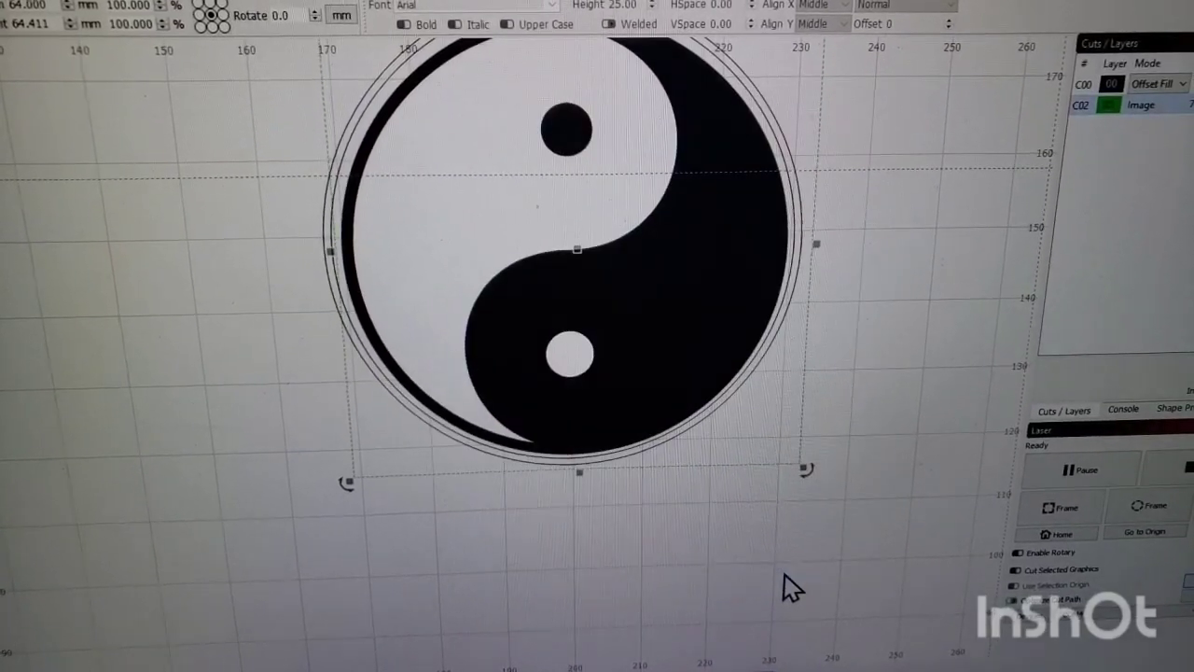